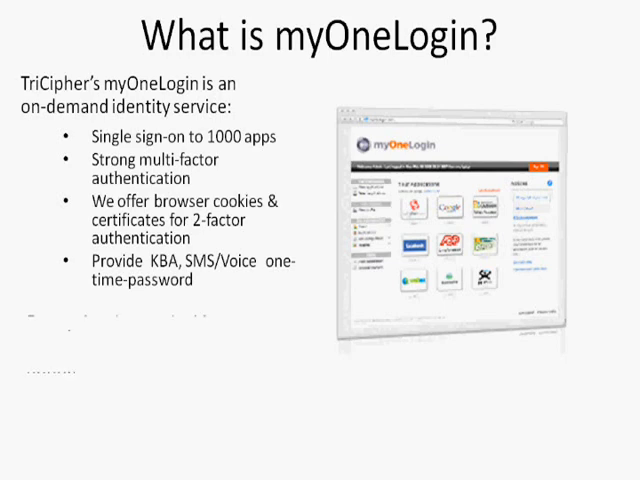
Step: Move from the public homepage into the signed-in Your Applications portal
{"action": "key", "text": "Right"}
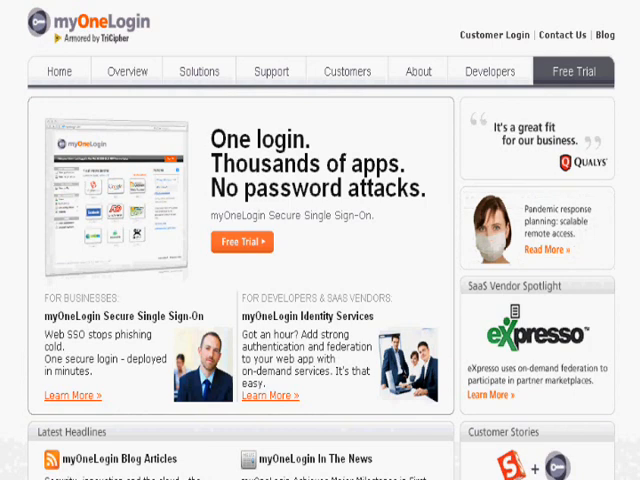
{"action": "mouse_move", "coordinate": [276, 272]}
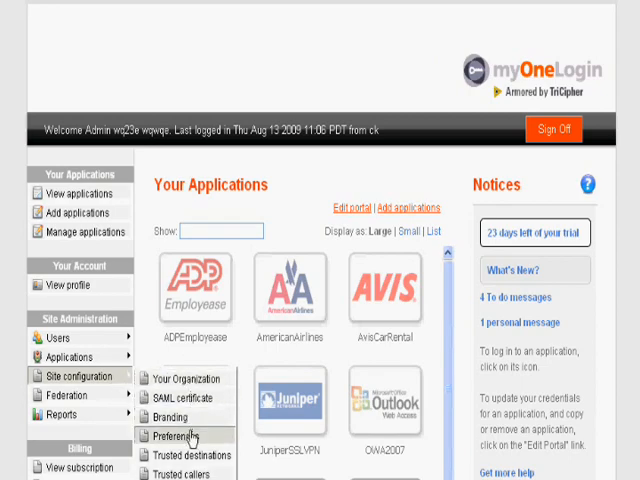
Step: View the Site Preferences page with self-subscription, app-opening and session-timeout settings
{"action": "left_click", "coordinate": [184, 436]}
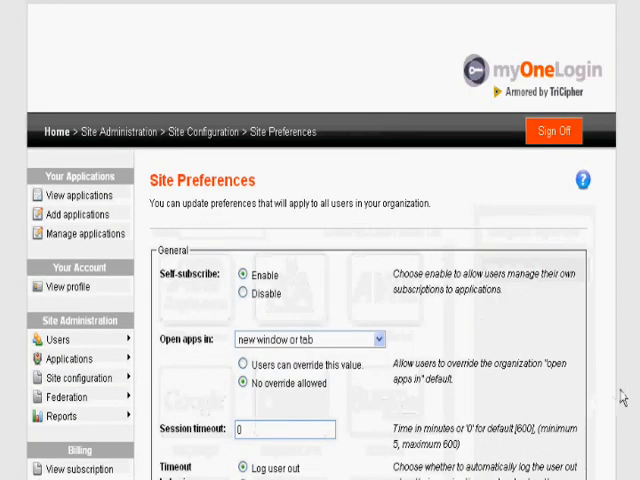
{"action": "scroll", "scroll_direction": "down", "scroll_amount": 3}
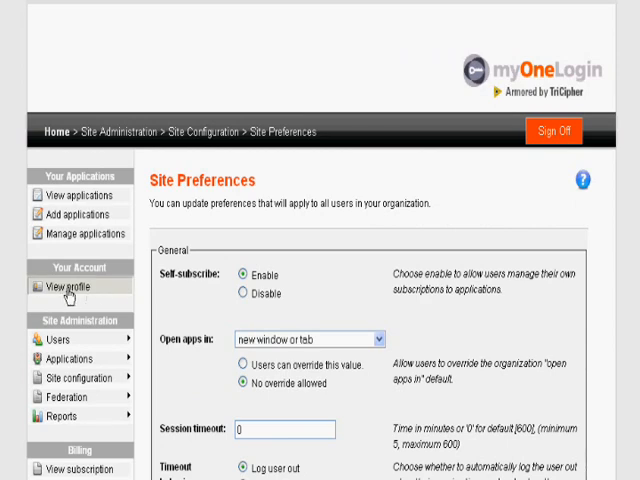
Step: From the account profile, begin changing Security tokens and confirm with the account password
{"action": "left_click", "coordinate": [68, 288]}
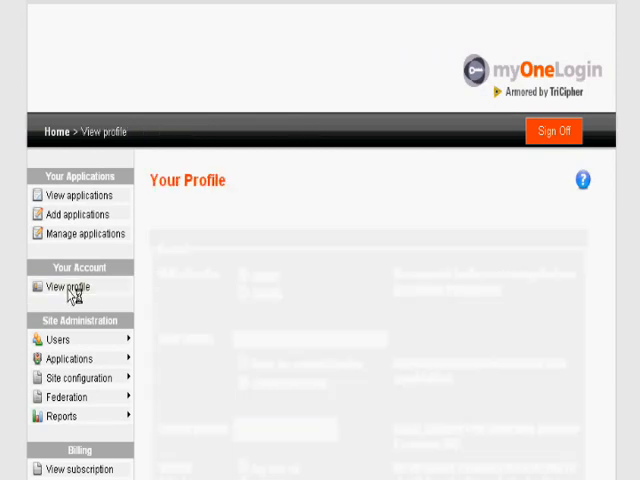
{"action": "left_click", "coordinate": [68, 288]}
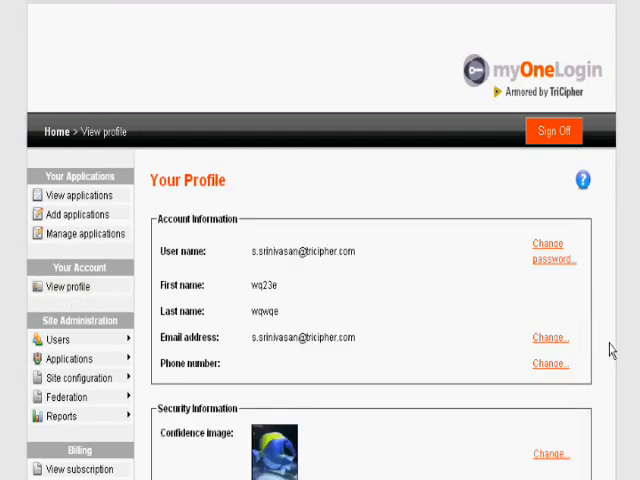
{"action": "scroll", "scroll_direction": "down", "scroll_amount": 3}
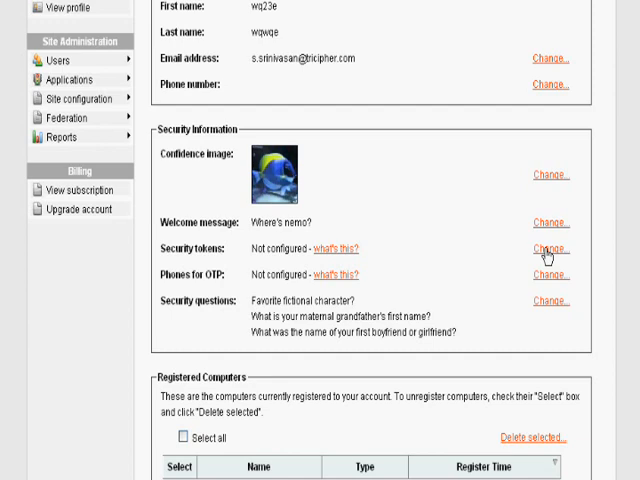
{"action": "left_click", "coordinate": [548, 250]}
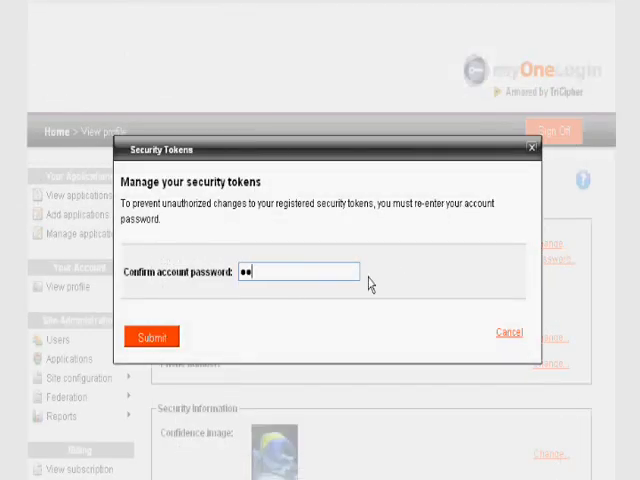
{"action": "left_click", "coordinate": [152, 336]}
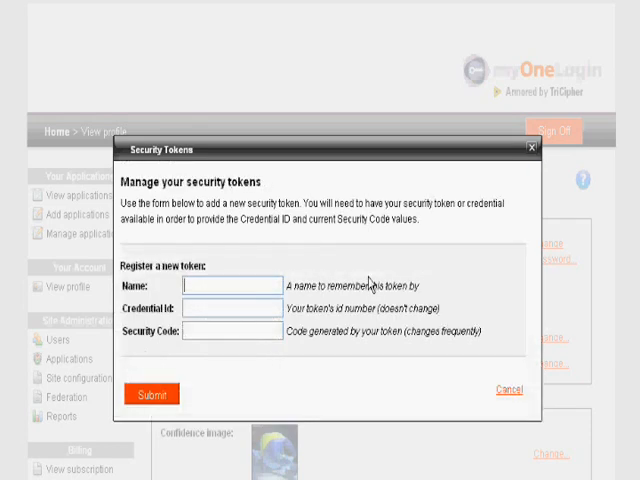
{"action": "type", "text": "My VIP token"}
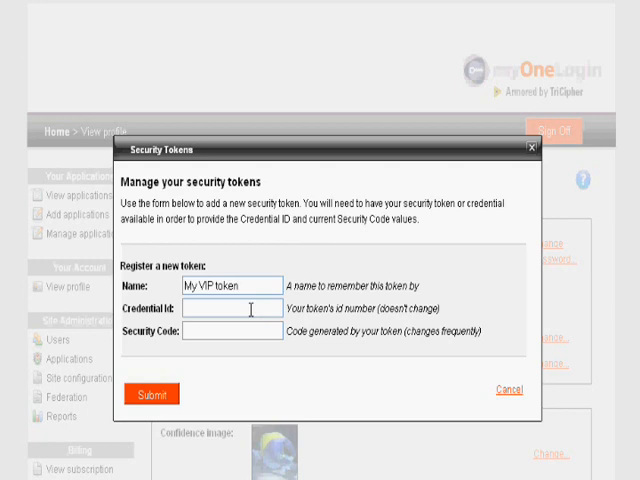
{"action": "mouse_move", "coordinate": [332, 156]}
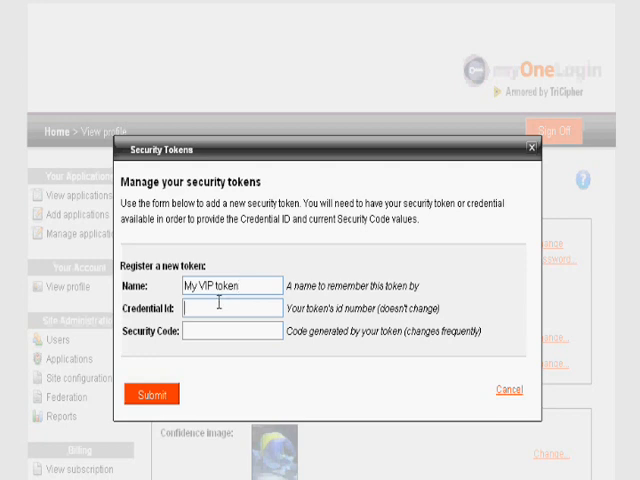
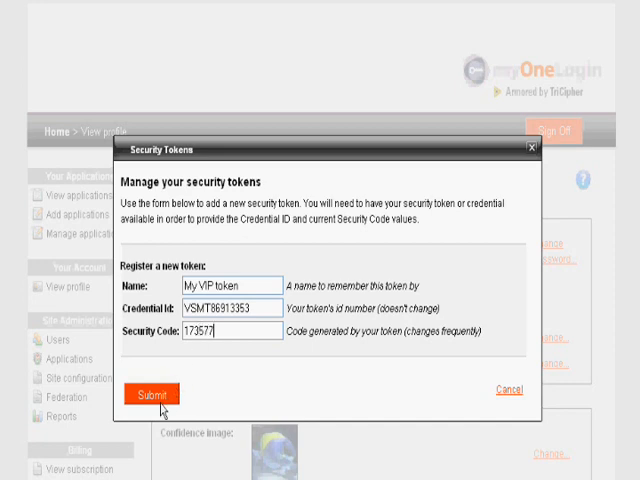
{"action": "left_click", "coordinate": [150, 394]}
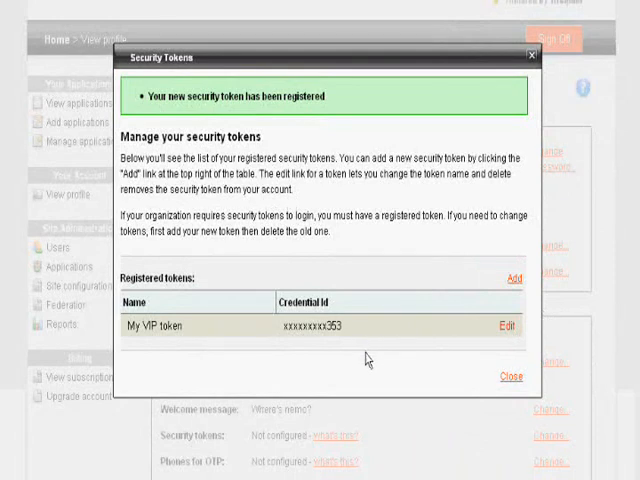
{"action": "mouse_move", "coordinate": [462, 372]}
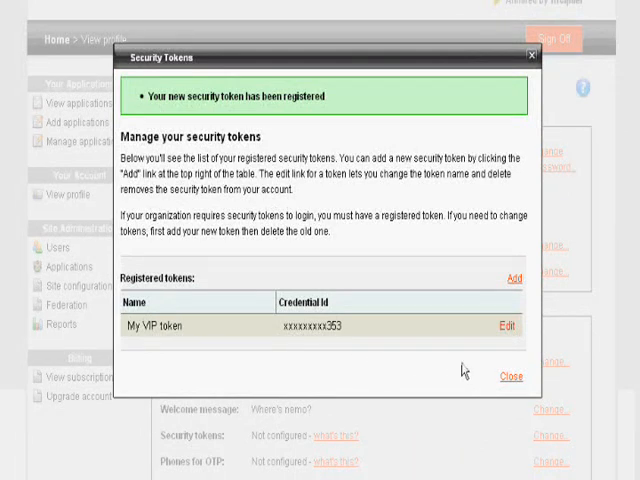
{"action": "left_click", "coordinate": [512, 376]}
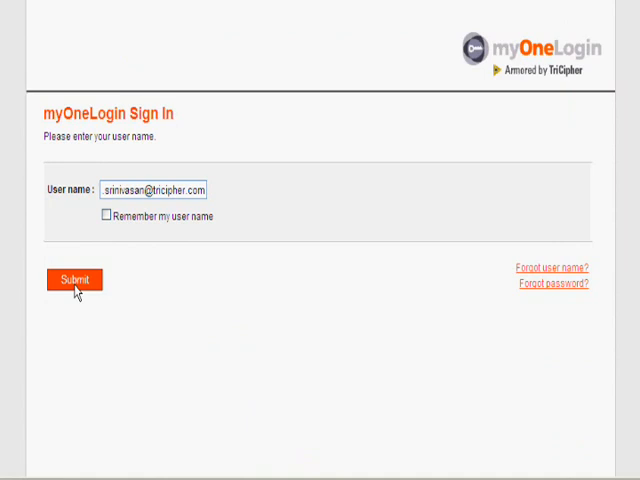
{"action": "left_click", "coordinate": [72, 280]}
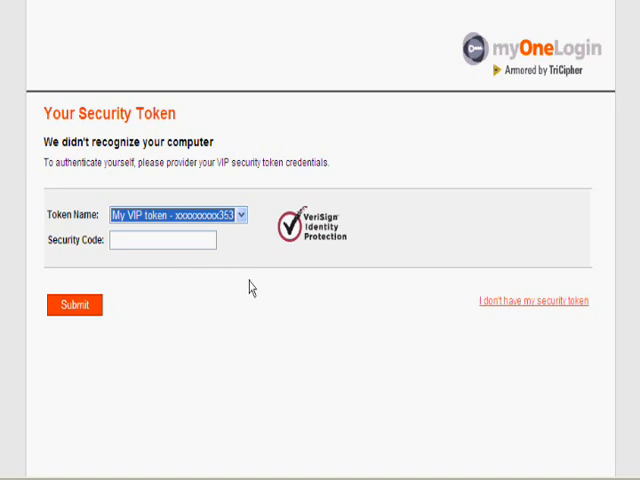
{"action": "mouse_move", "coordinate": [148, 220]}
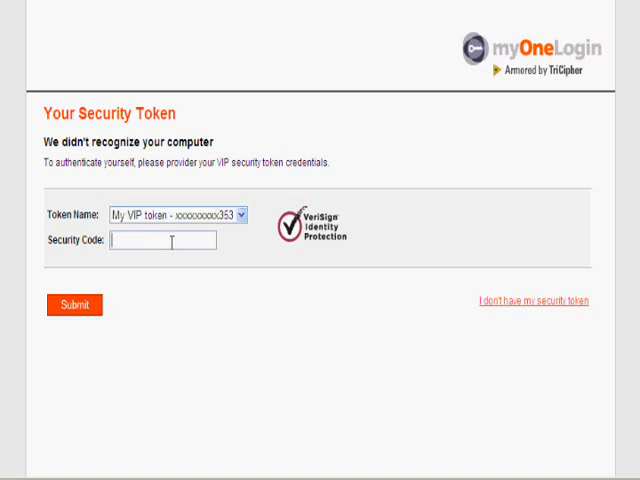
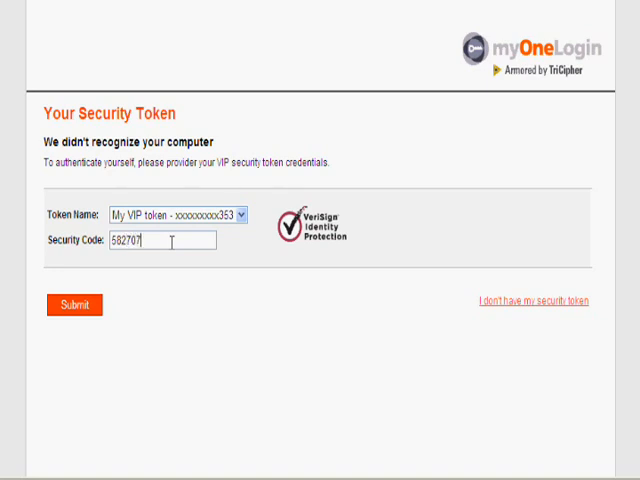
{"action": "mouse_move", "coordinate": [126, 288]}
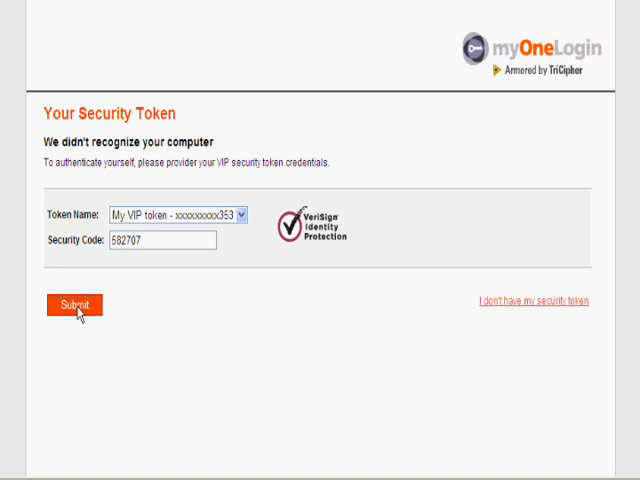
{"action": "left_click", "coordinate": [72, 304]}
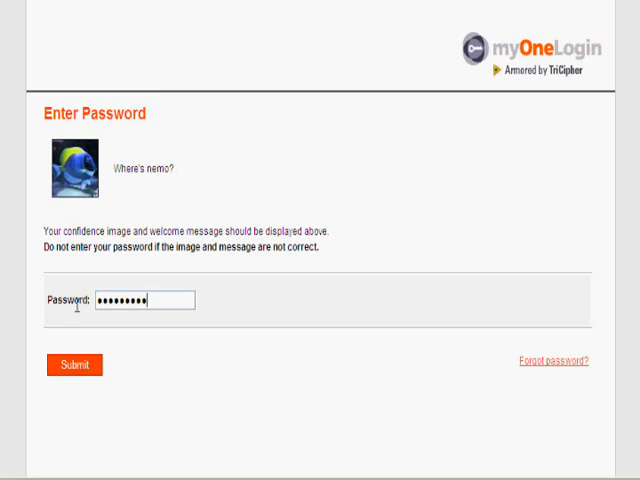
Step: Submit the password and remember this computer as 'work laptop' to finish signing in
{"action": "left_click", "coordinate": [72, 364]}
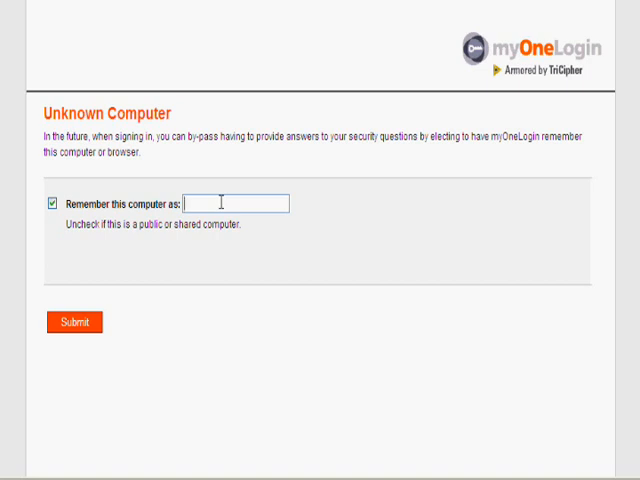
{"action": "type", "text": "work laptop"}
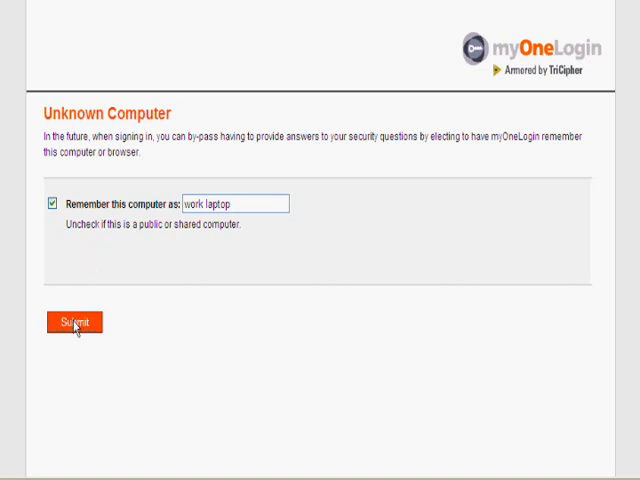
{"action": "left_click", "coordinate": [72, 322]}
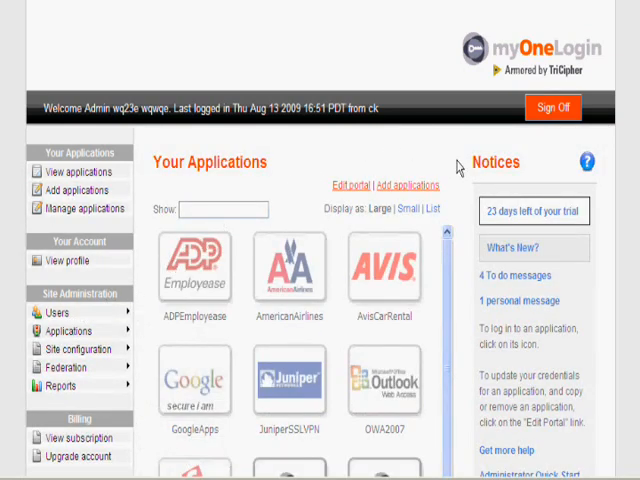
{"action": "mouse_move", "coordinate": [458, 164]}
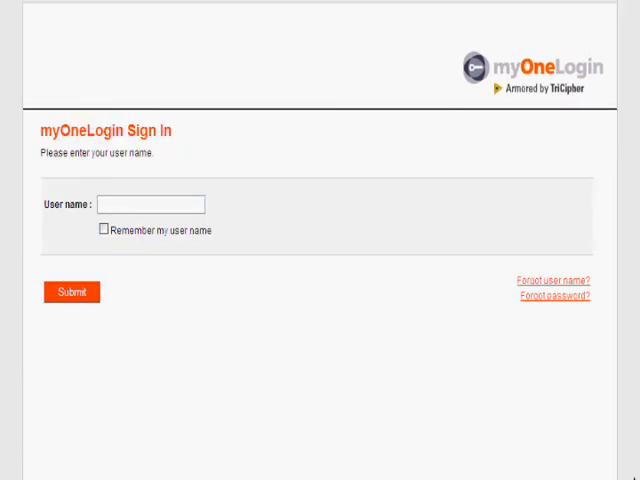
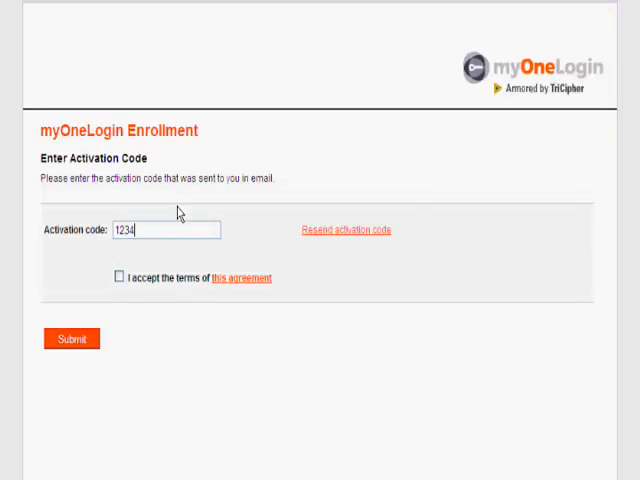
{"action": "left_click", "coordinate": [118, 278]}
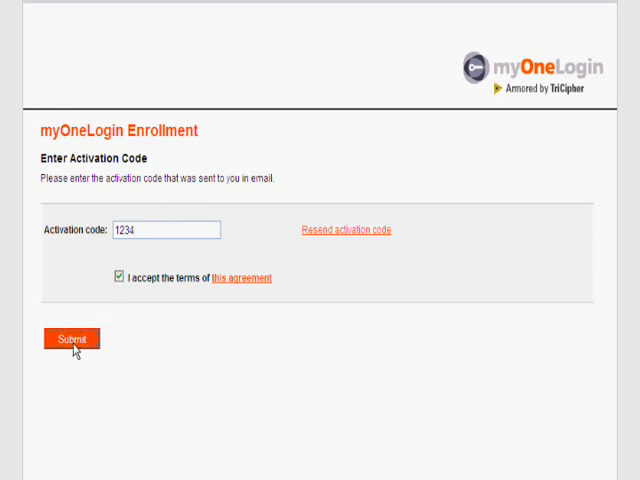
{"action": "left_click", "coordinate": [70, 340]}
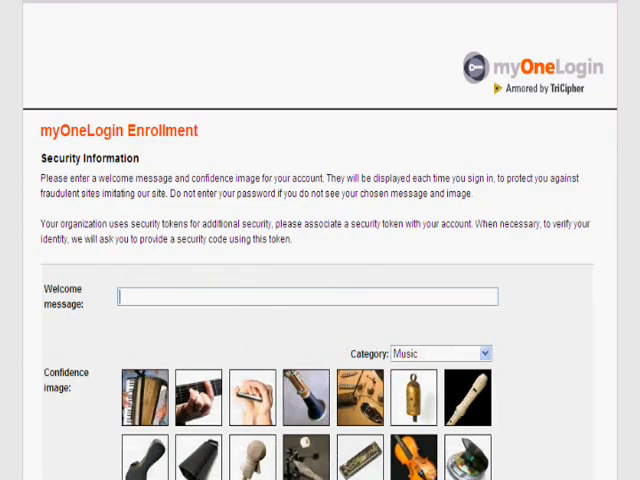
Step: Choose the dragon from the Animals category and enter welcome message 'My secret dragon'
{"action": "scroll", "scroll_direction": "down", "scroll_amount": 3}
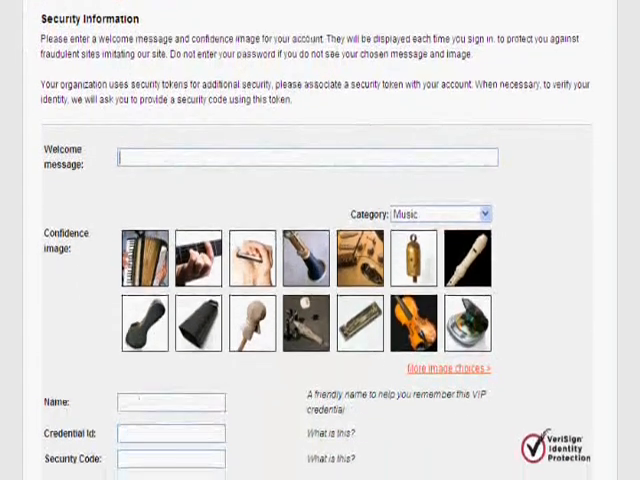
{"action": "scroll", "scroll_direction": "down", "scroll_amount": 3}
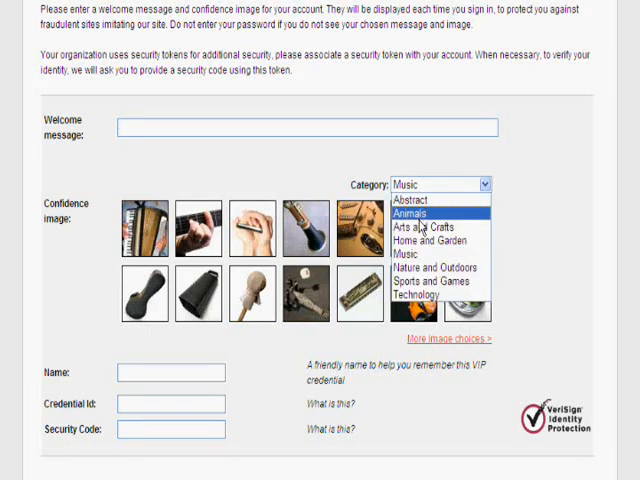
{"action": "left_click", "coordinate": [412, 212]}
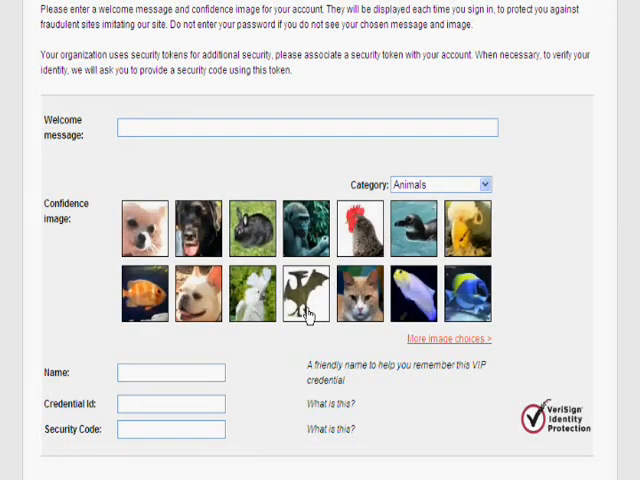
{"action": "left_click", "coordinate": [308, 296]}
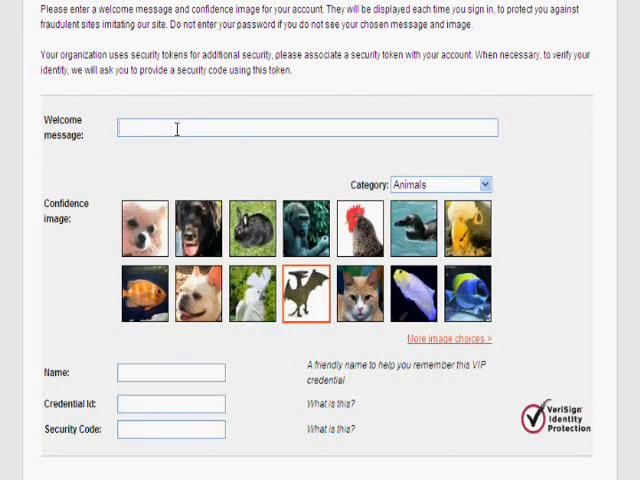
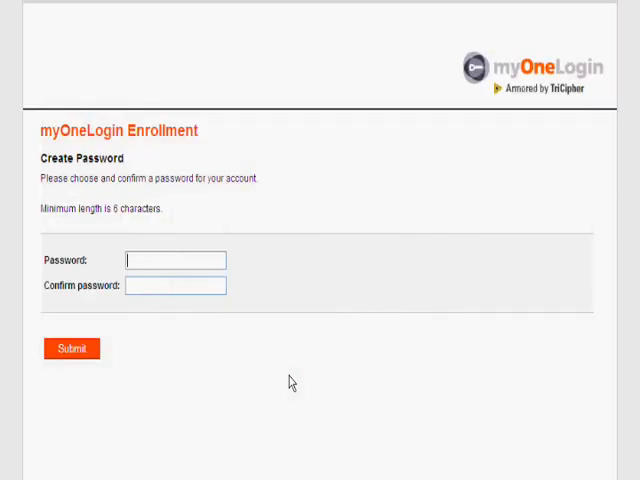
Step: Enter the new password twice and submit it
{"action": "type", "text": "••"}
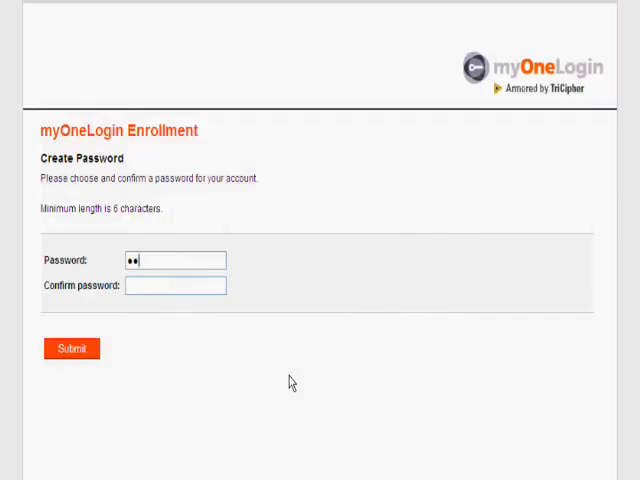
{"action": "type", "text": "••"}
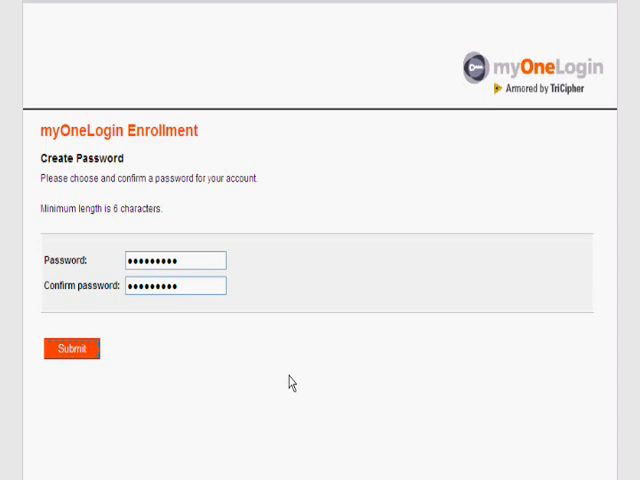
{"action": "left_click", "coordinate": [70, 348]}
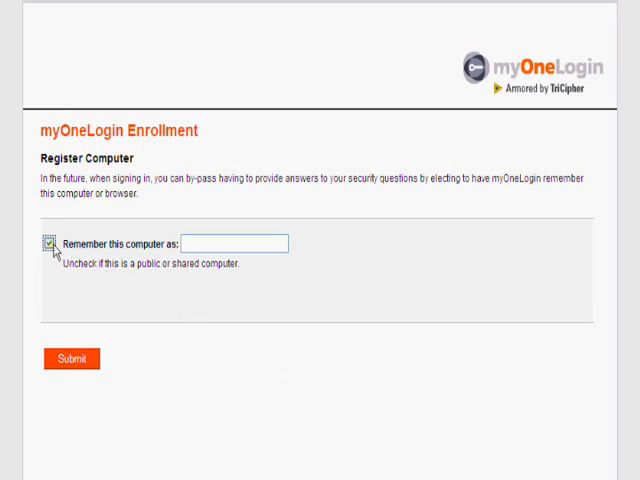
Step: Keep Remember this computer enabled, name it 'Work laptop' and submit the registration
{"action": "left_click", "coordinate": [52, 244]}
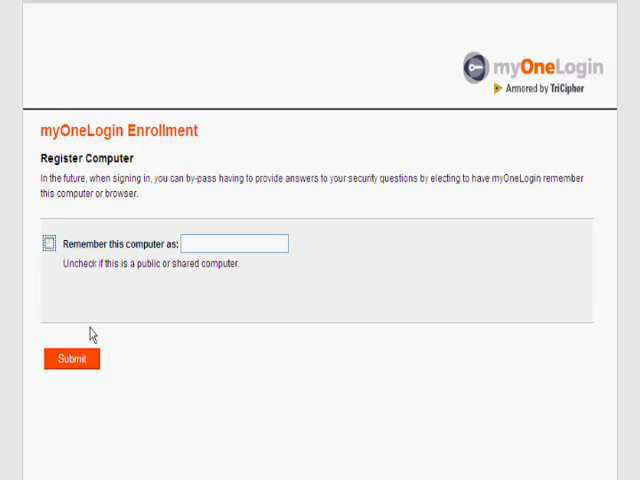
{"action": "left_click", "coordinate": [54, 244]}
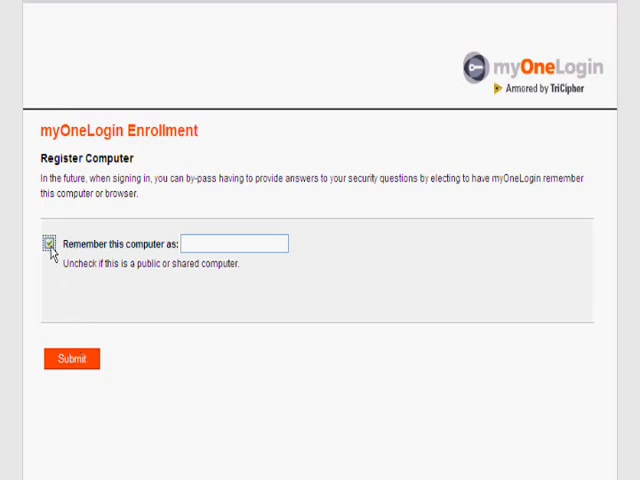
{"action": "type", "text": "Work lapt"}
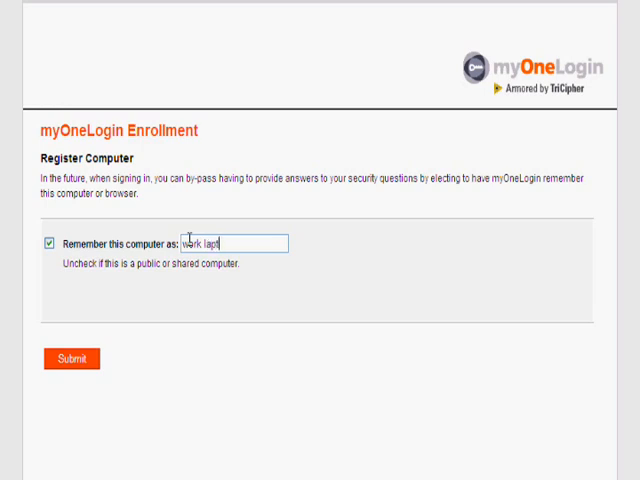
{"action": "type", "text": "op"}
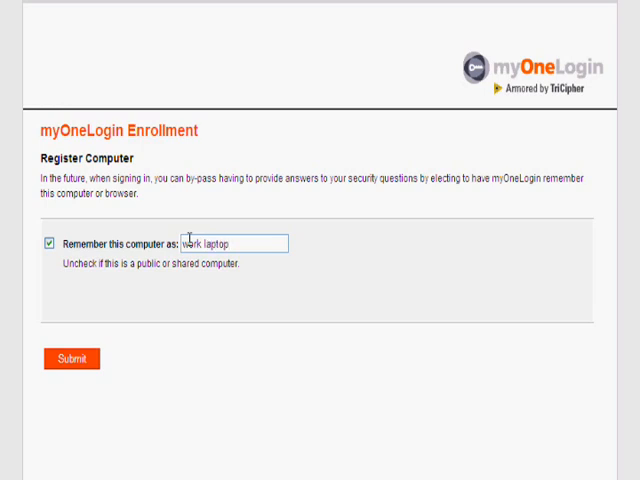
{"action": "left_click", "coordinate": [70, 360]}
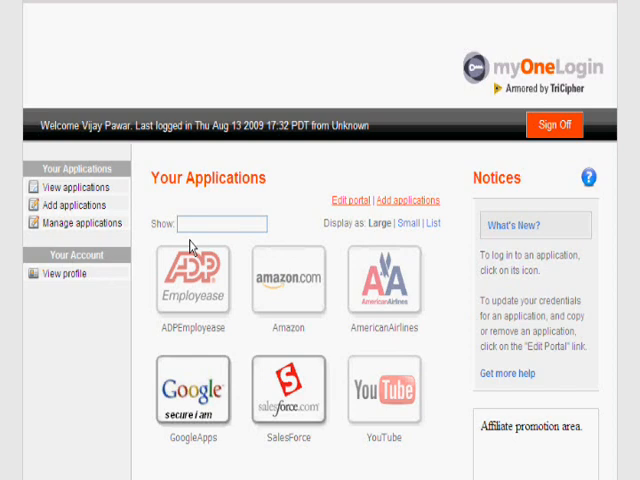
{"action": "mouse_move", "coordinate": [116, 436]}
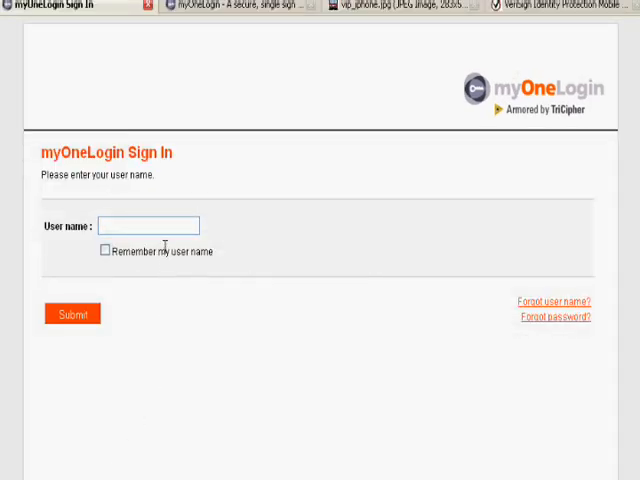
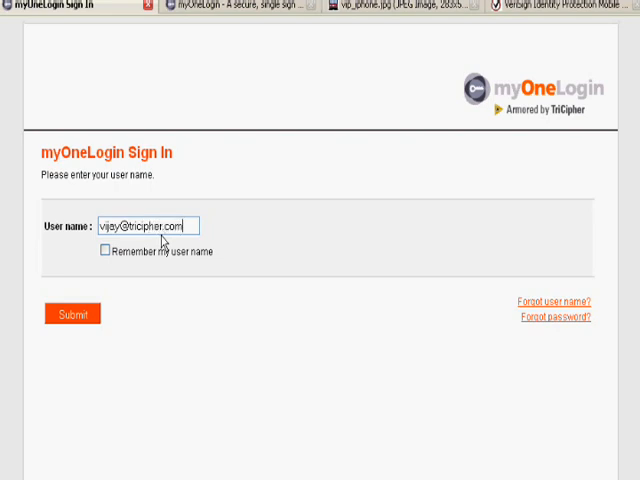
Step: Submit the user name 'vijay' to reach the unrecognized-computer token check
{"action": "left_click", "coordinate": [72, 312]}
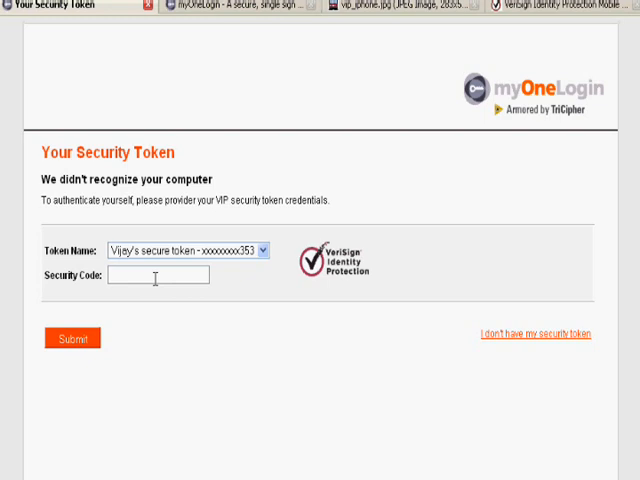
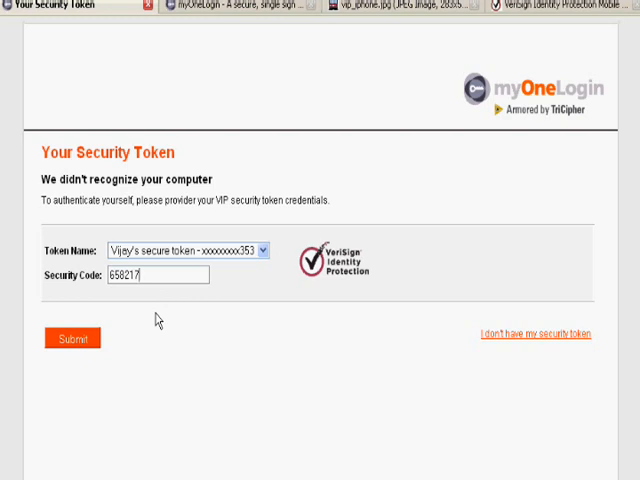
{"action": "left_click", "coordinate": [72, 338]}
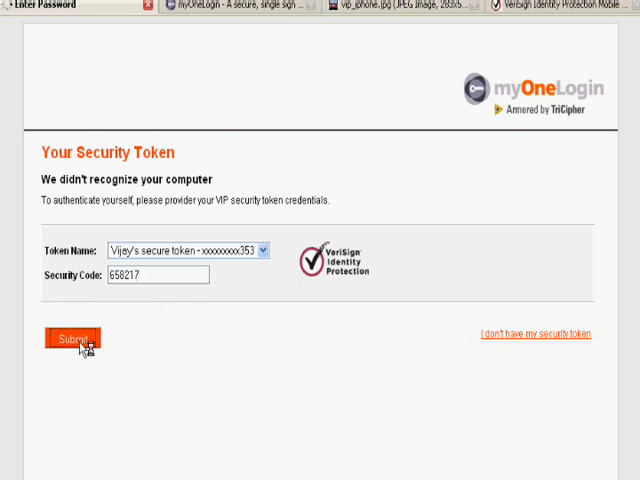
{"action": "left_click", "coordinate": [70, 340]}
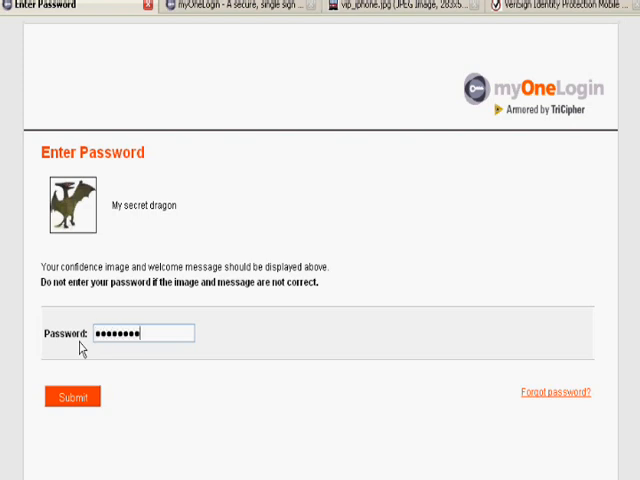
Step: Submit the password without remembering this computer and reach the applications portal
{"action": "left_click", "coordinate": [72, 396]}
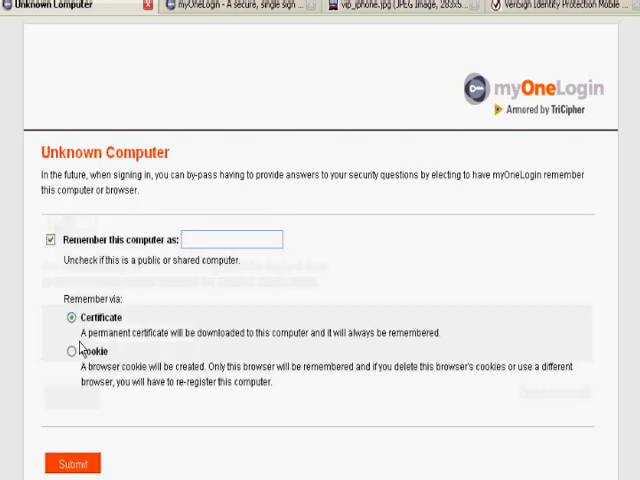
{"action": "left_click", "coordinate": [48, 240]}
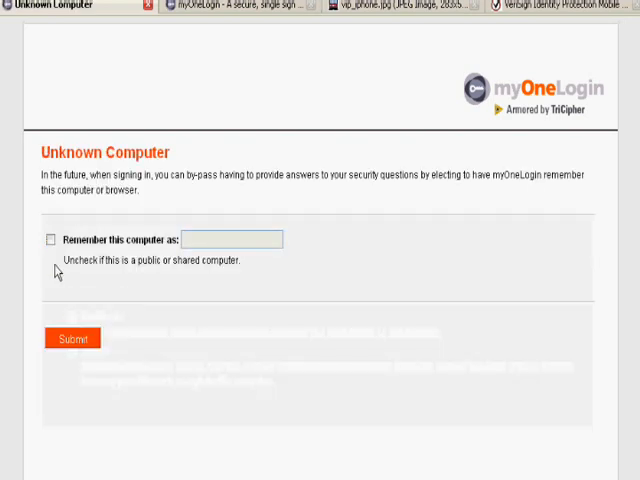
{"action": "left_click", "coordinate": [72, 338]}
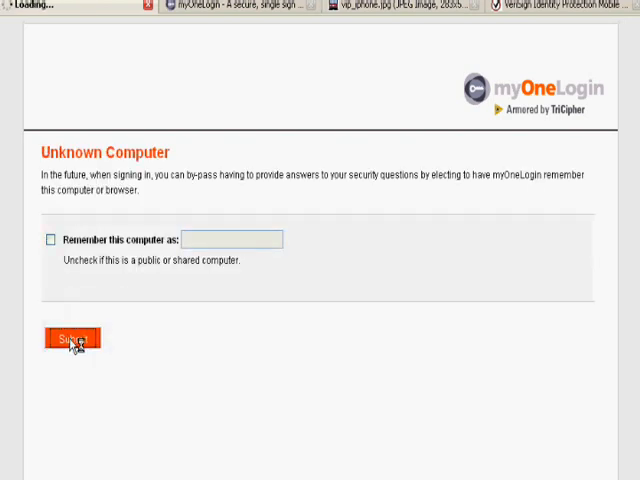
{"action": "left_click", "coordinate": [68, 340]}
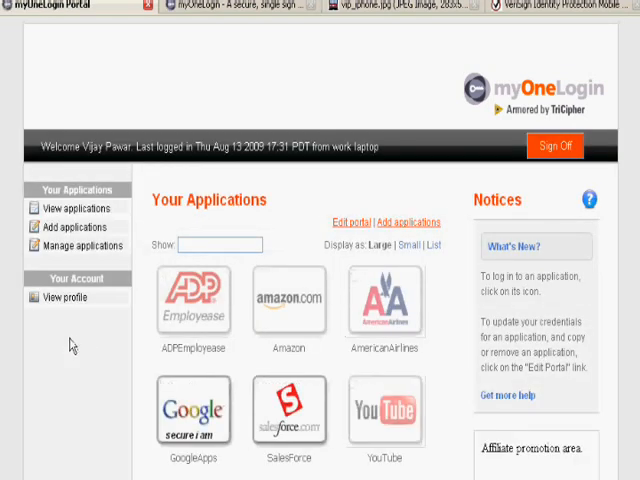